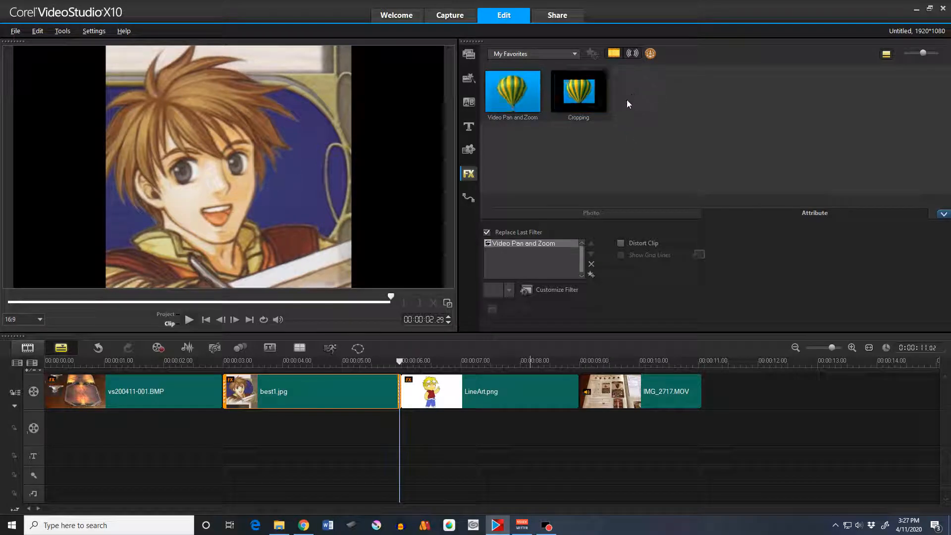
pyautogui.moveTo(577, 92)
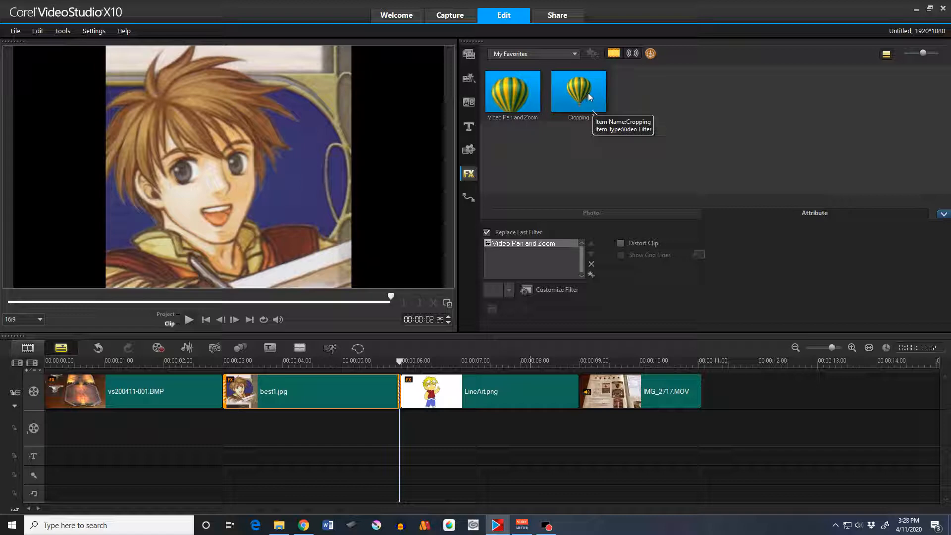
pyautogui.moveTo(175, 392)
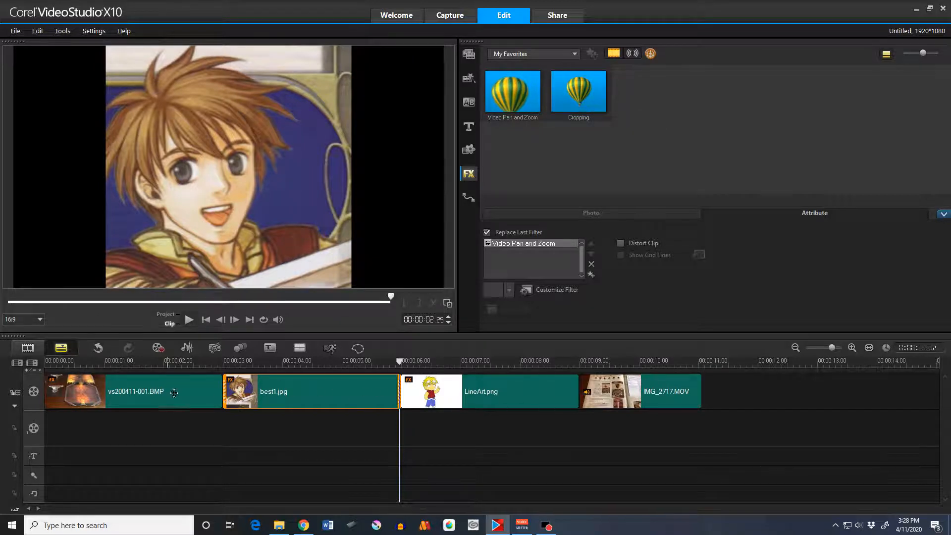
pyautogui.moveTo(629, 196)
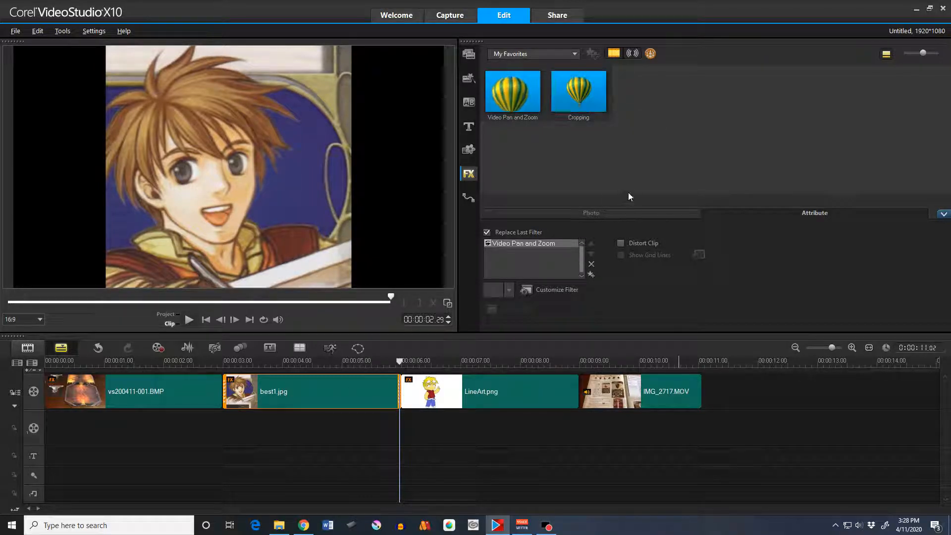
pyautogui.moveTo(577, 92)
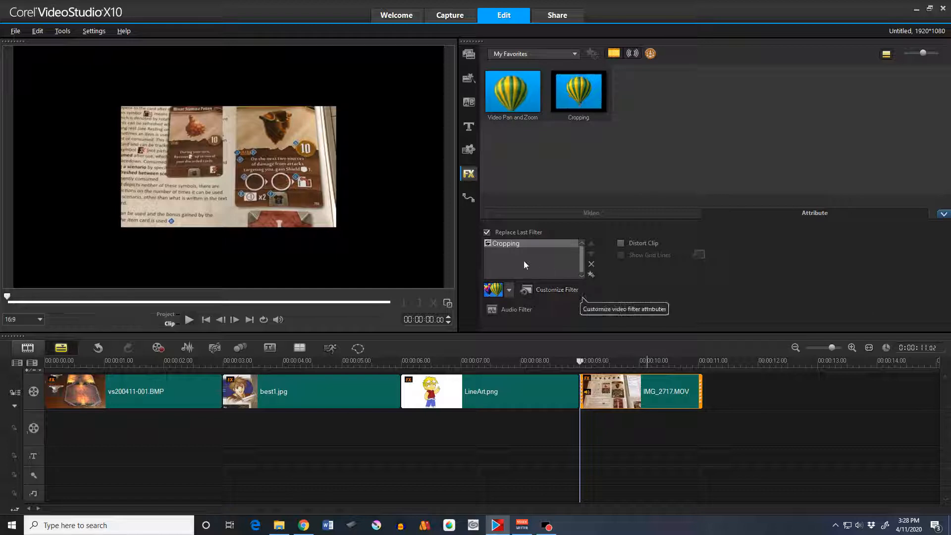
pyautogui.moveTo(514, 294)
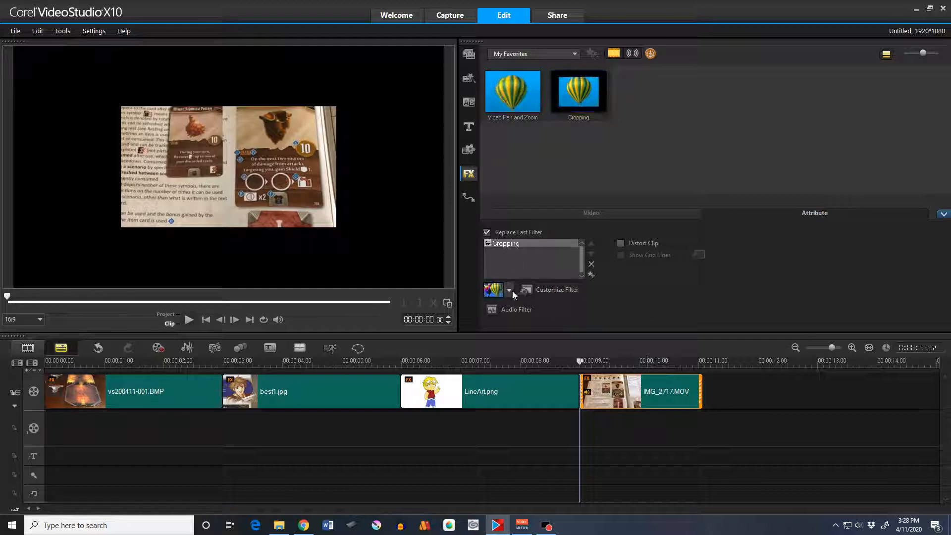
# Bring up the Cropping filter's Customize dialog for the IMG_2717.MOV clip
pyautogui.click(509, 290)
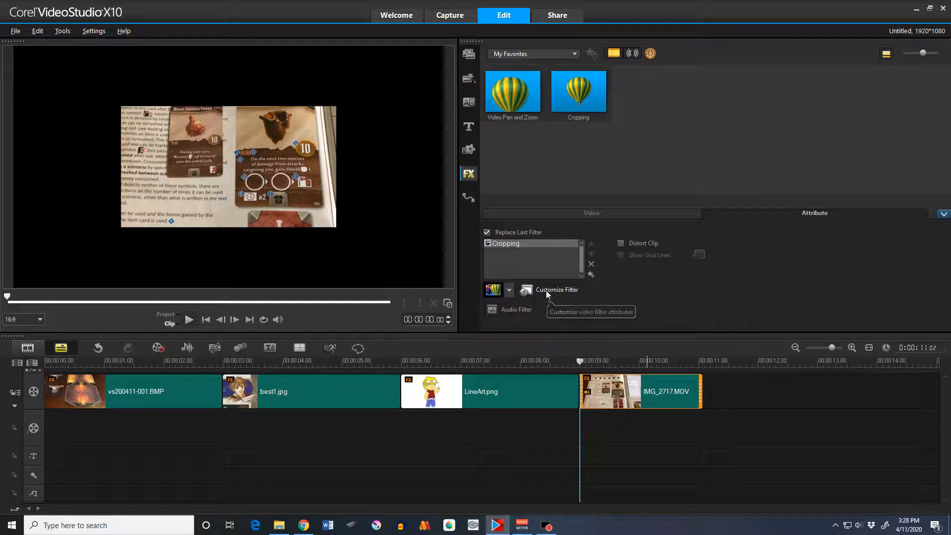
pyautogui.click(555, 290)
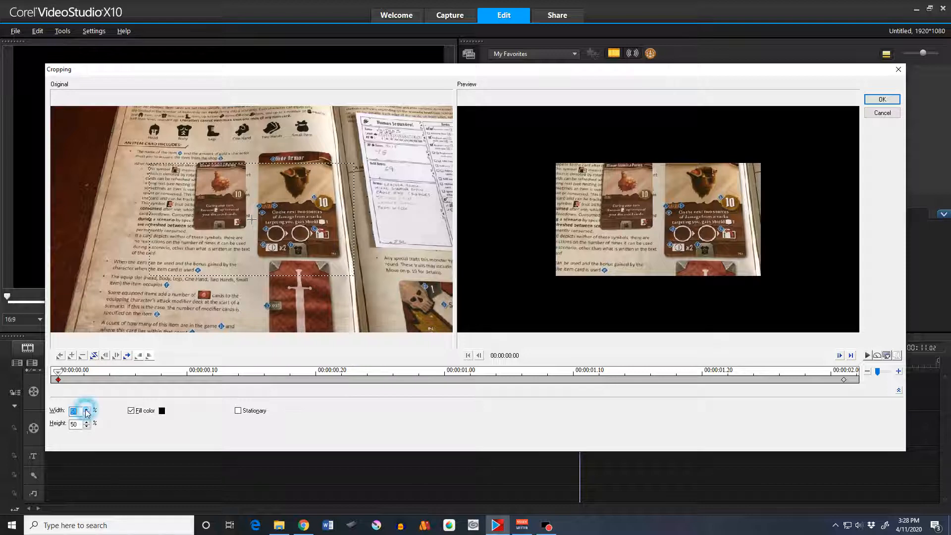
# Enlarge the crop region to 58% width and a greater height
pyautogui.click(88, 408)
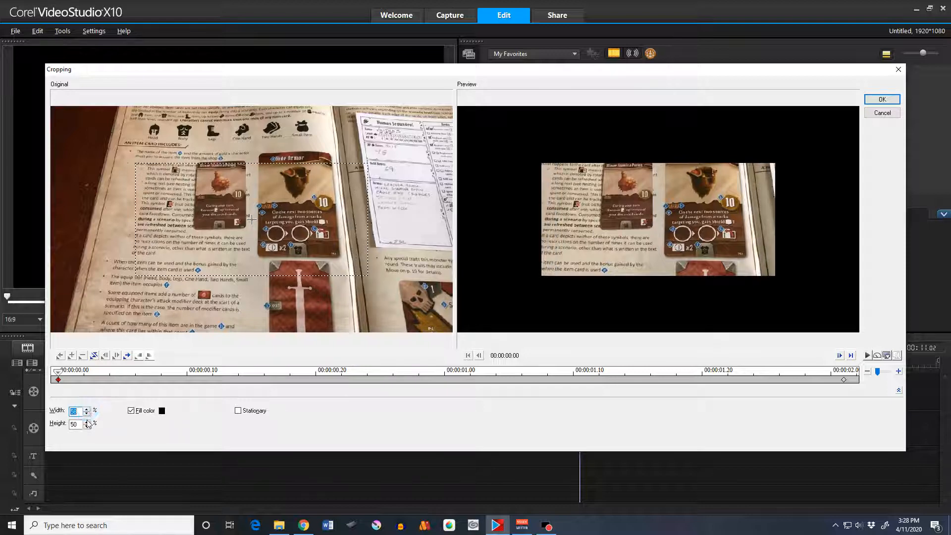
pyautogui.click(87, 421)
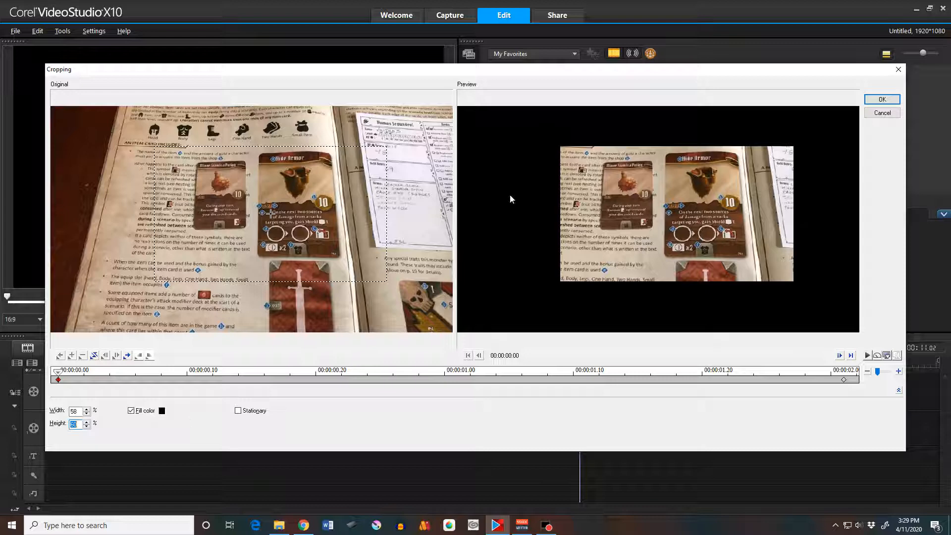
pyautogui.moveTo(850, 283)
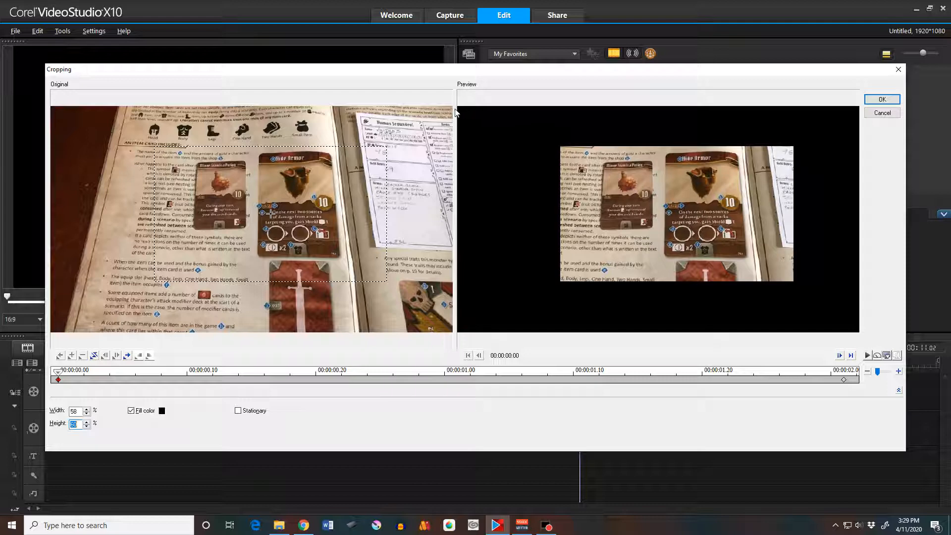
pyautogui.moveTo(753, 335)
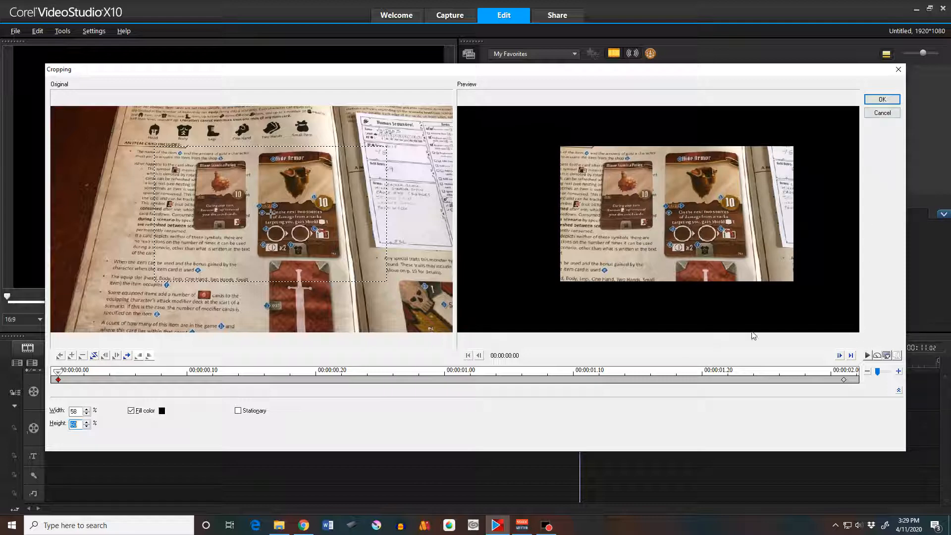
pyautogui.moveTo(478, 110)
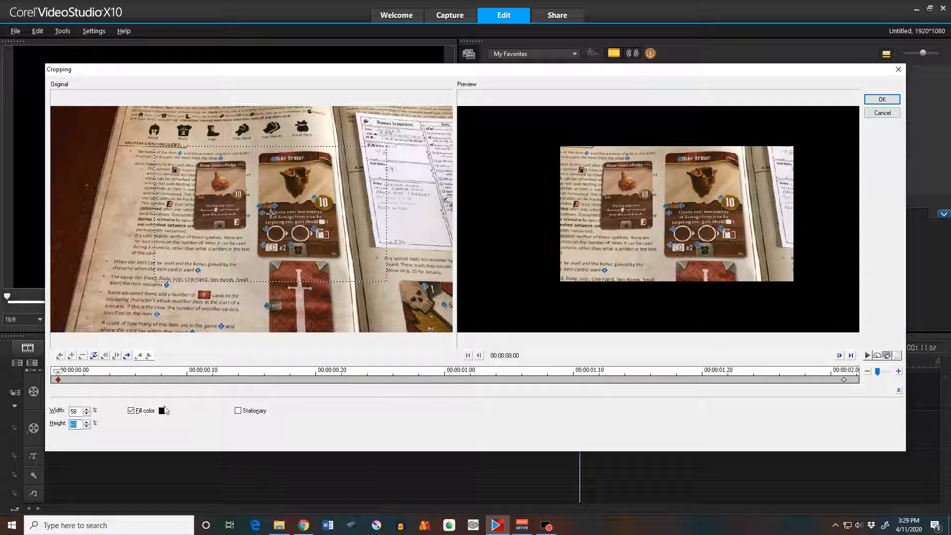
# Turn Fill color off so the crop fills the preview, then close the dialog
pyautogui.click(131, 410)
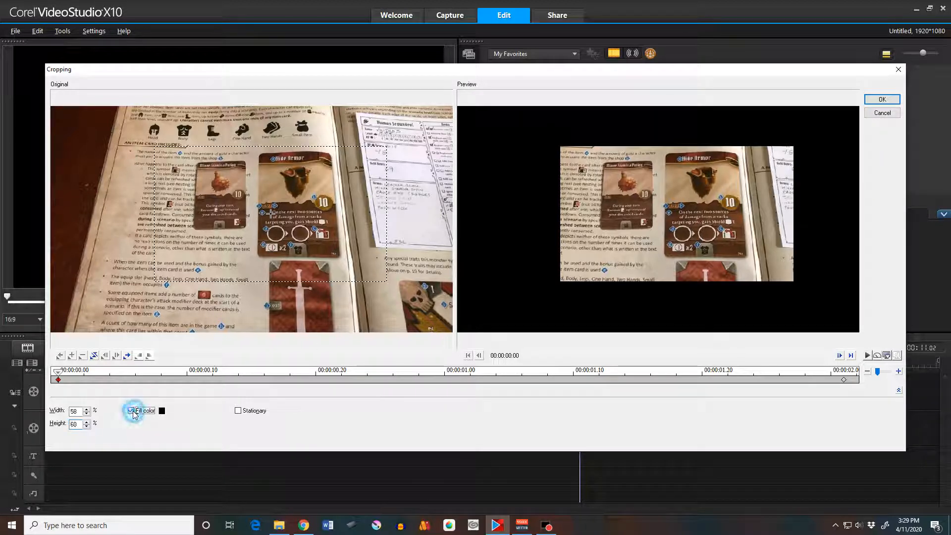
pyautogui.click(131, 410)
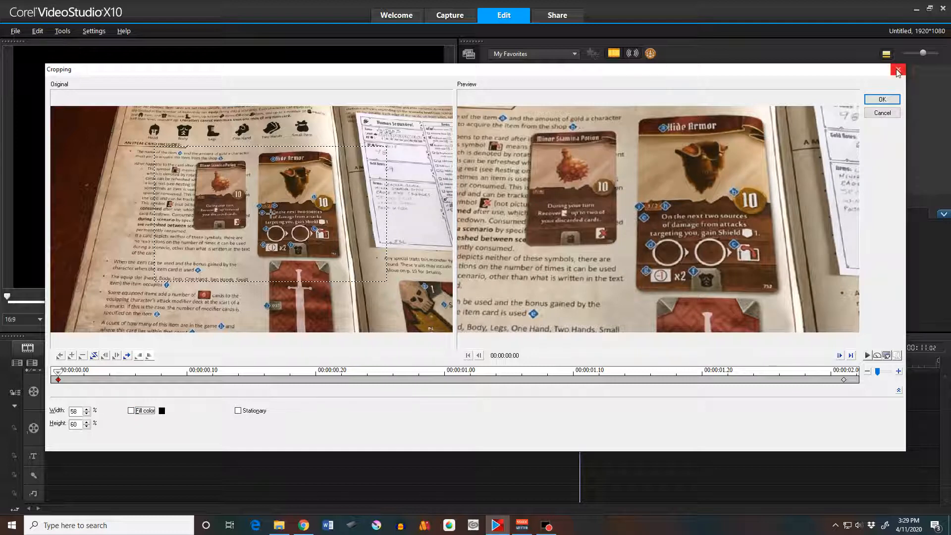
pyautogui.click(899, 69)
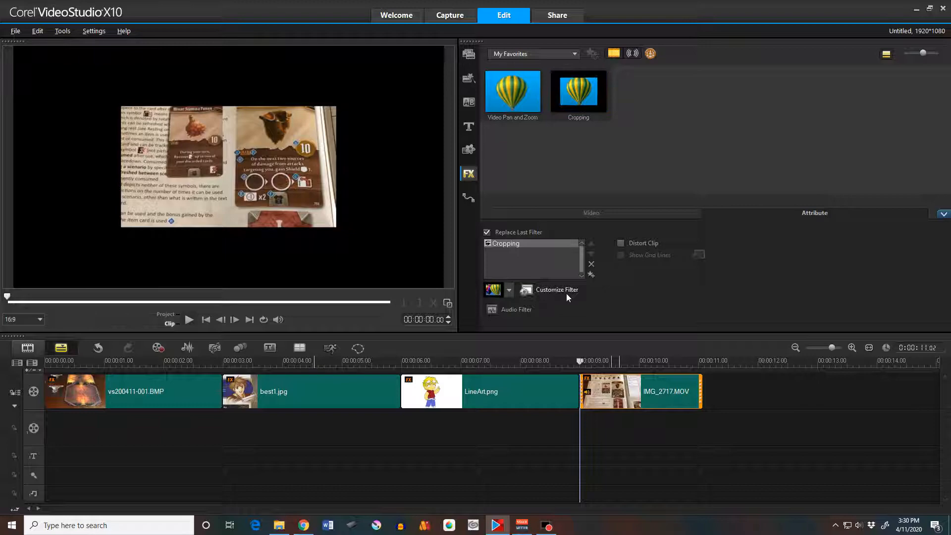
# Reopen the Cropping Customize dialog showing 50% width and height, fill color off
pyautogui.click(556, 289)
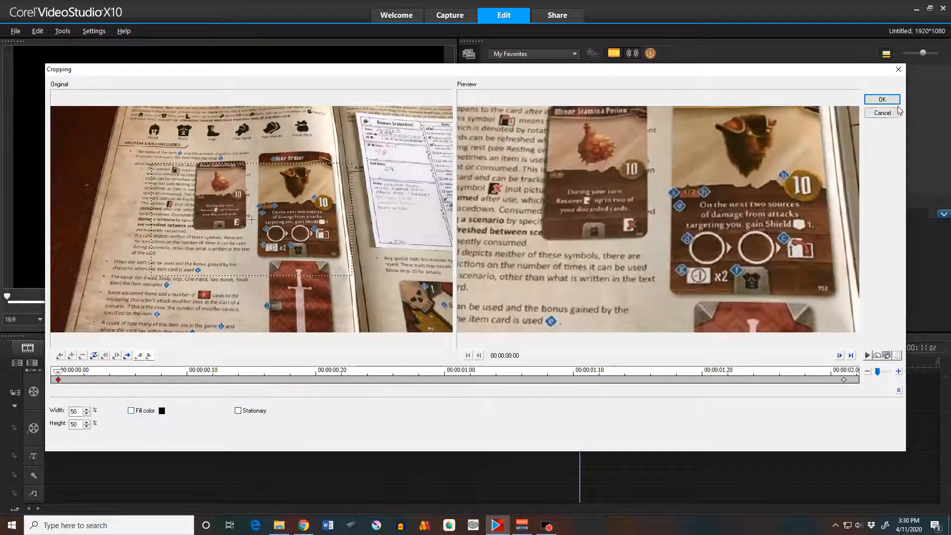
# Confirm with OK so the cropped cards fill the whole preview
pyautogui.click(881, 99)
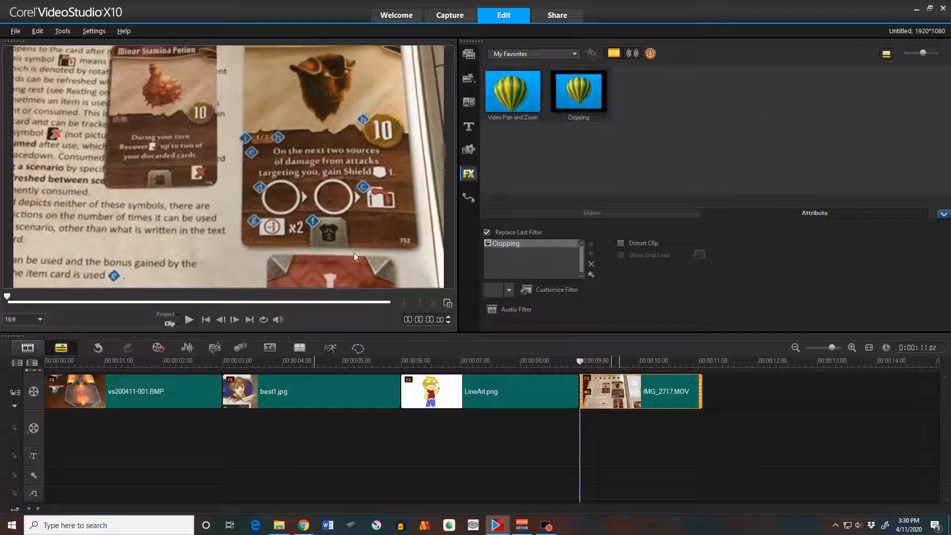
pyautogui.moveTo(109, 433)
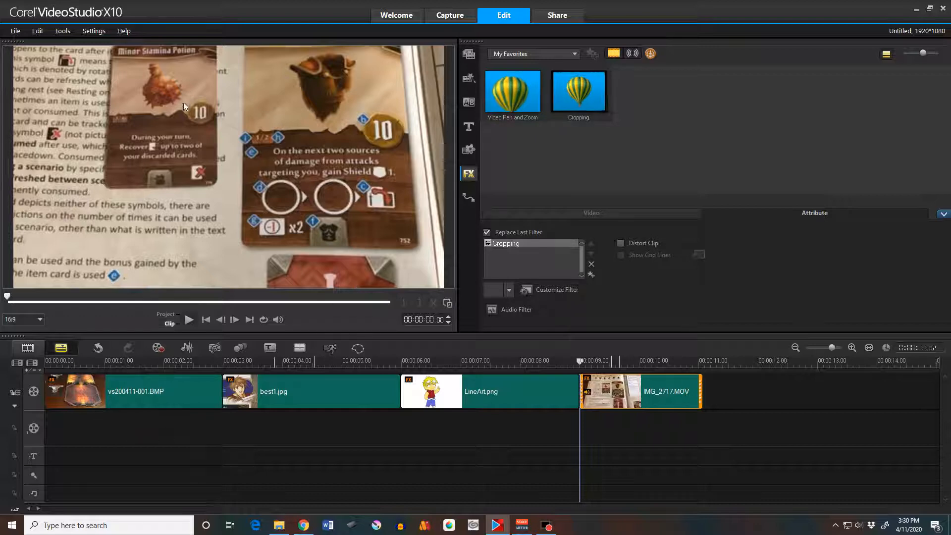
pyautogui.moveTo(239, 163)
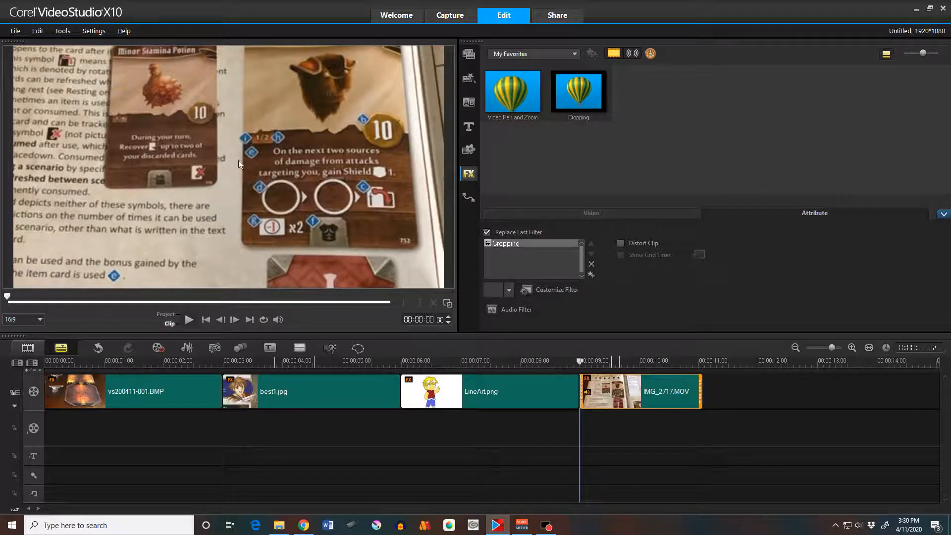